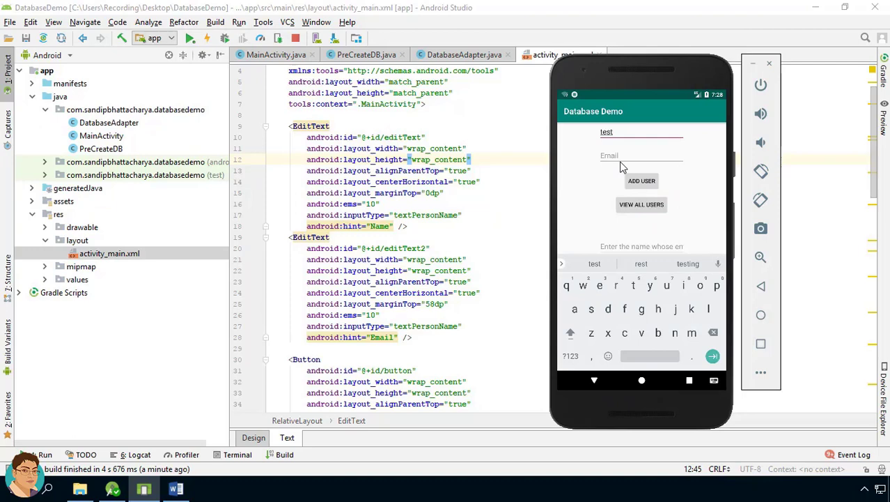
Enter the user's email, dismiss the keyboard, and tap UPDATE to list the stored users
{"action": "left_click", "coordinate": [641, 203]}
{"action": "type", "text": "John"}
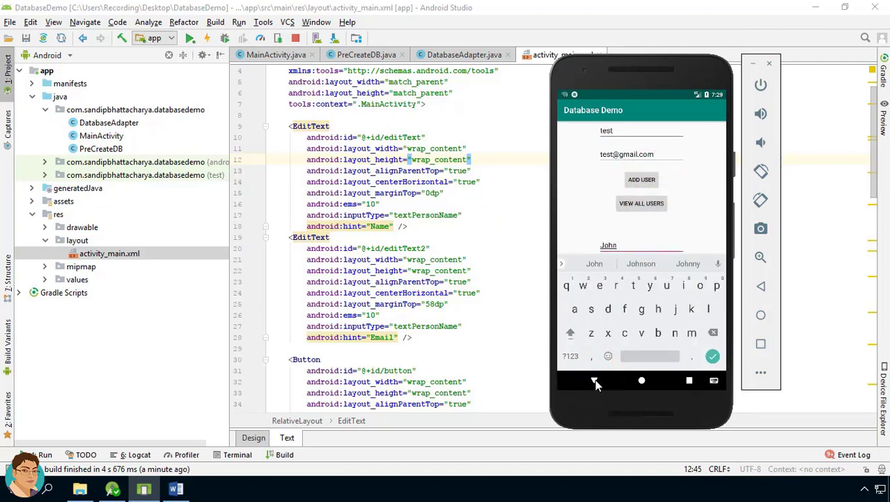
{"action": "left_click", "coordinate": [272, 55]}
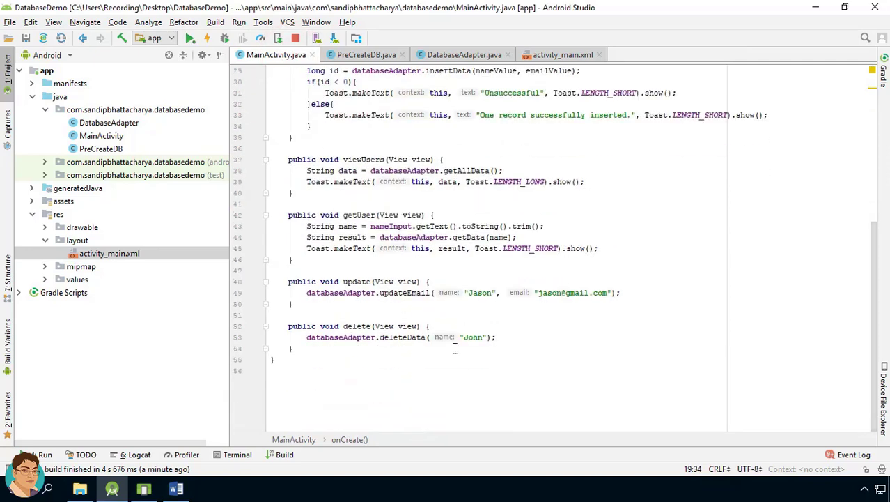
{"action": "double_click", "coordinate": [574, 292]}
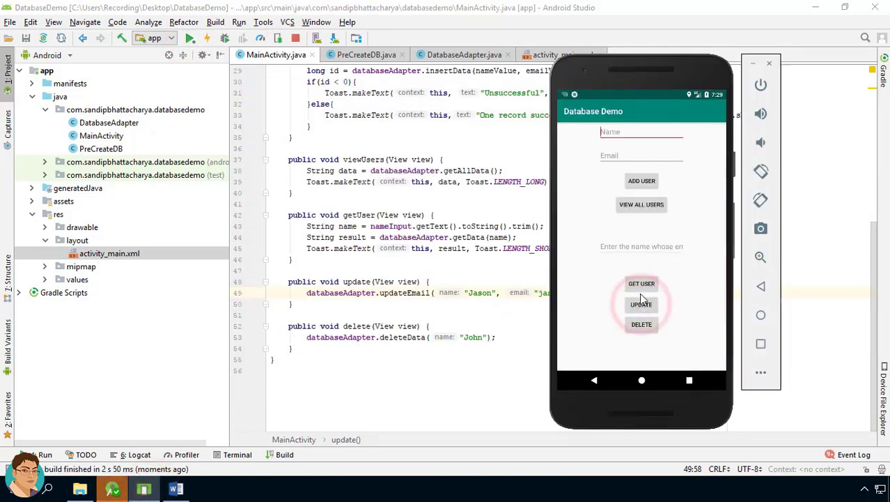
{"action": "left_click", "coordinate": [641, 203]}
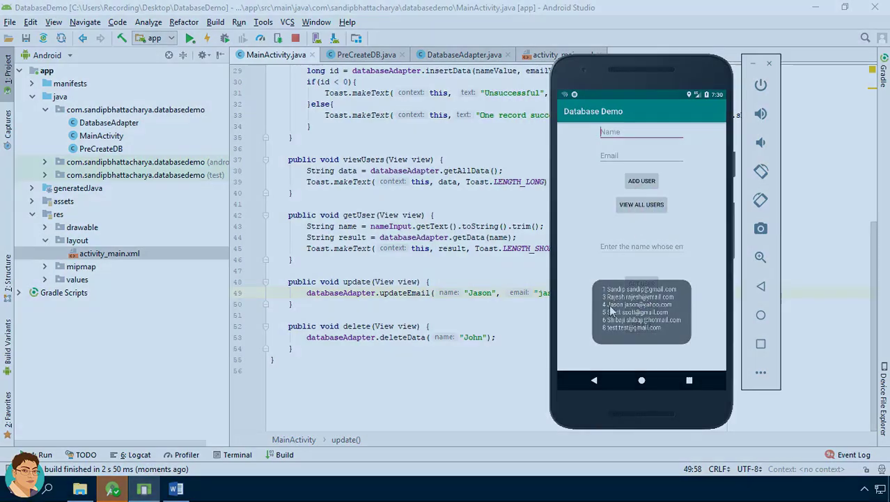